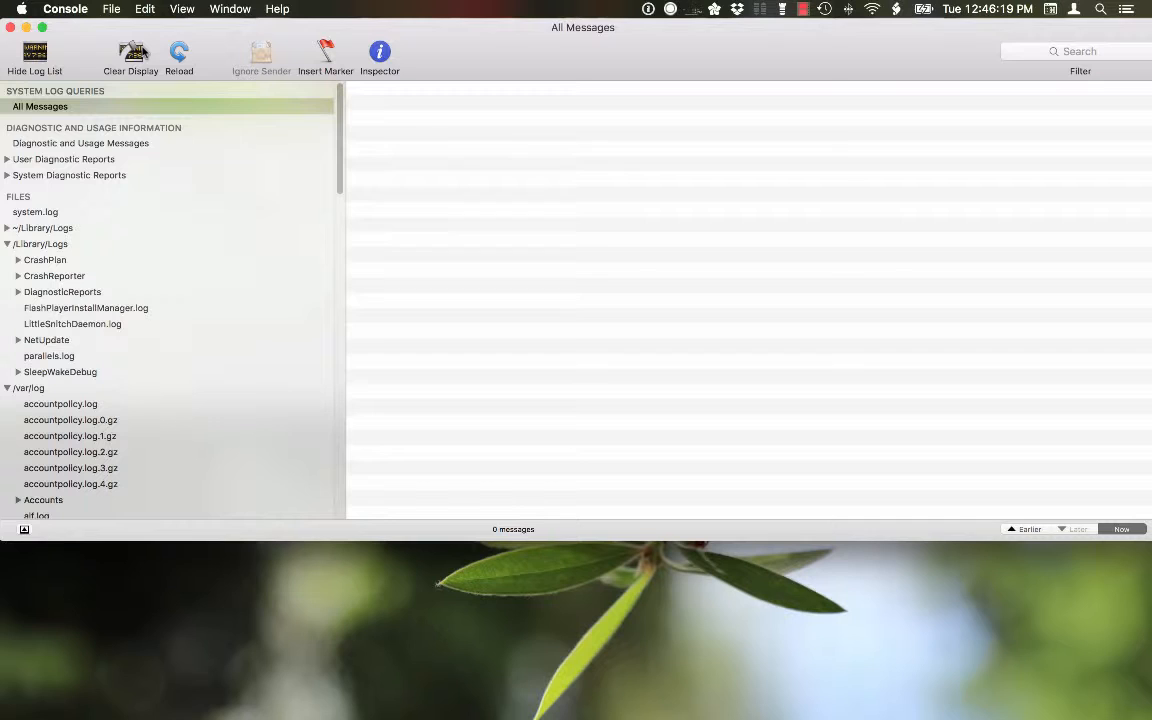
{"action": "mouse_move", "coordinate": [436, 552]}
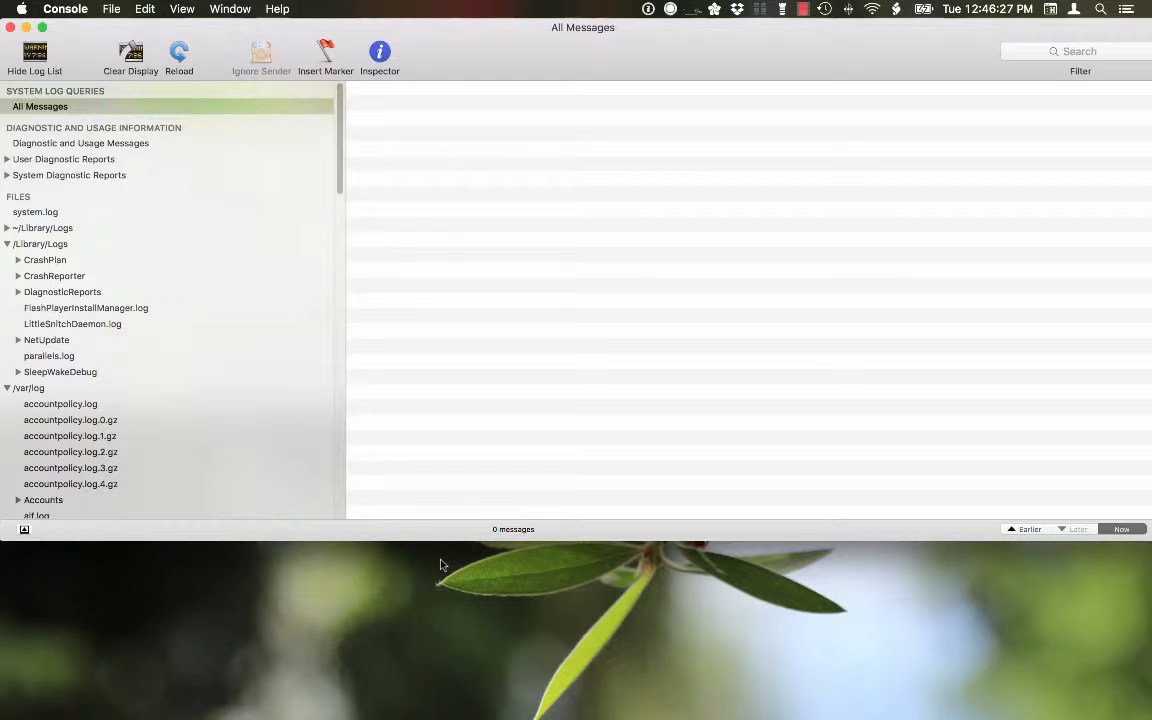
{"action": "mouse_move", "coordinate": [484, 572]}
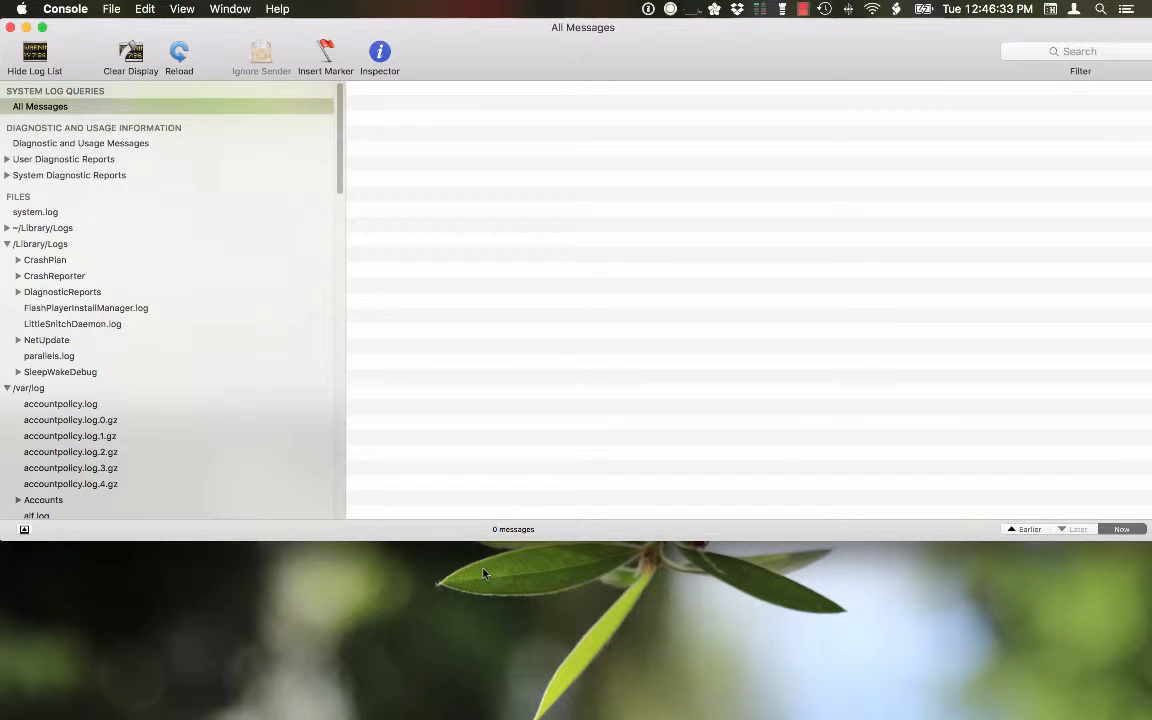
Launch Terminal via Spotlight so Console logs Spotlight XPC invalidation and SpotlightNetHelper errors
{"action": "type", "text": "terminal"}
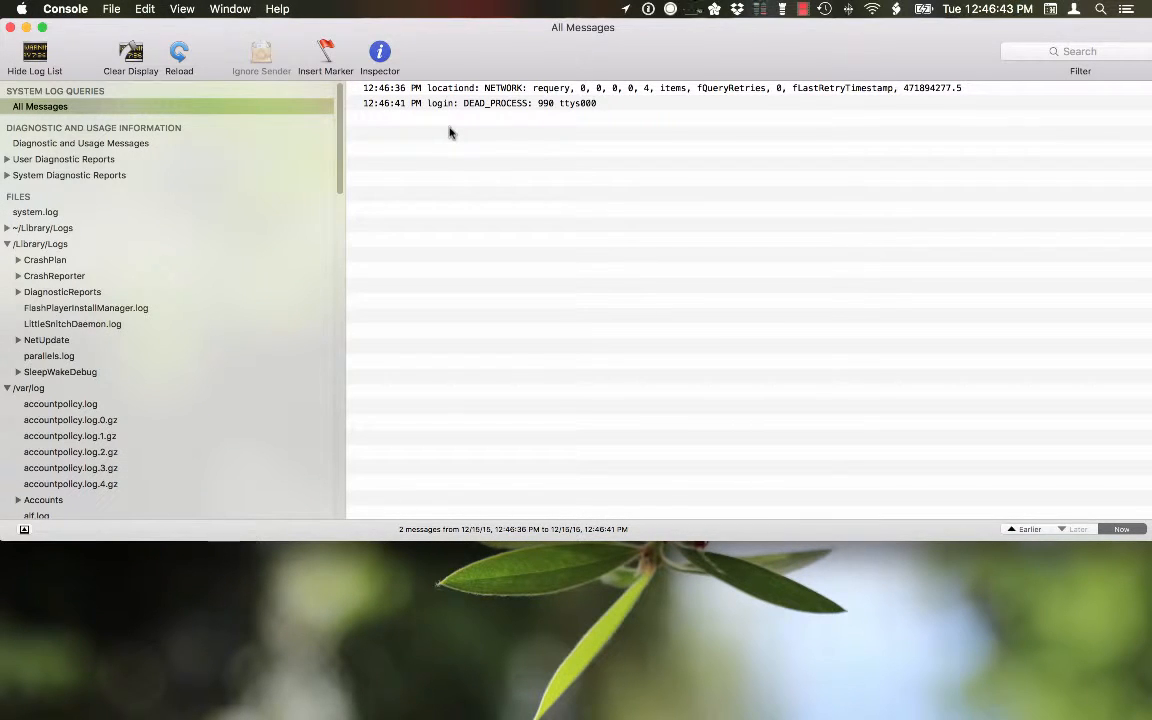
{"action": "type", "text": "terminal"}
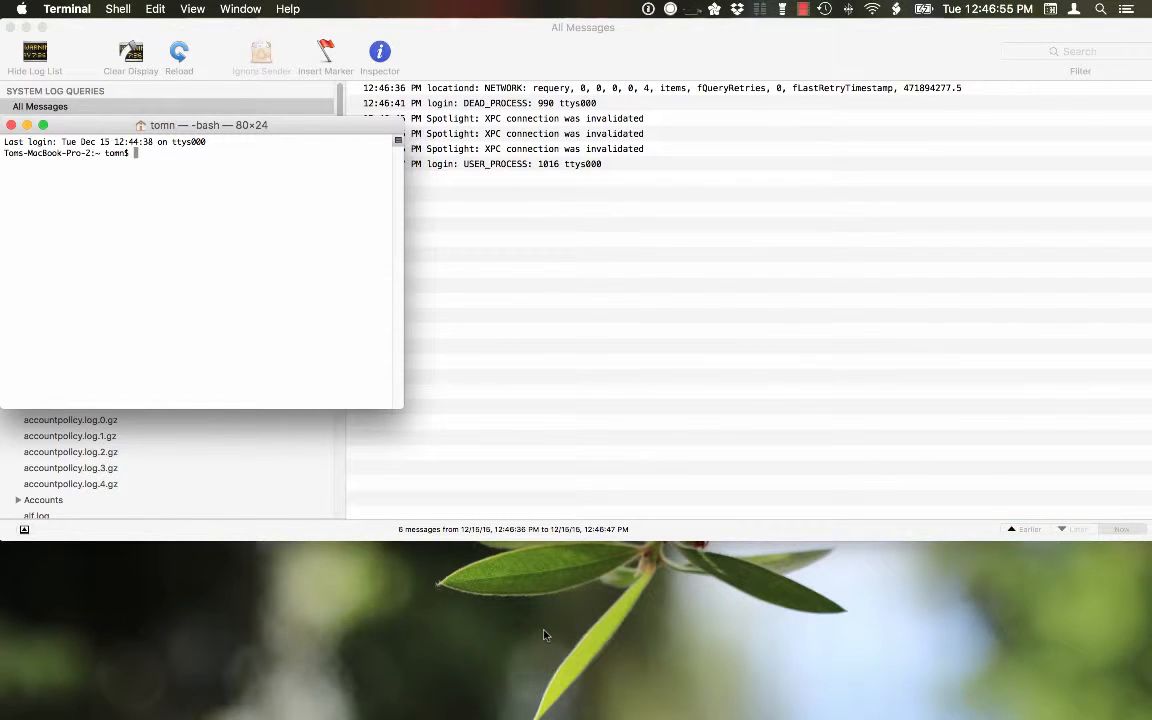
{"action": "type", "text": "terminal"}
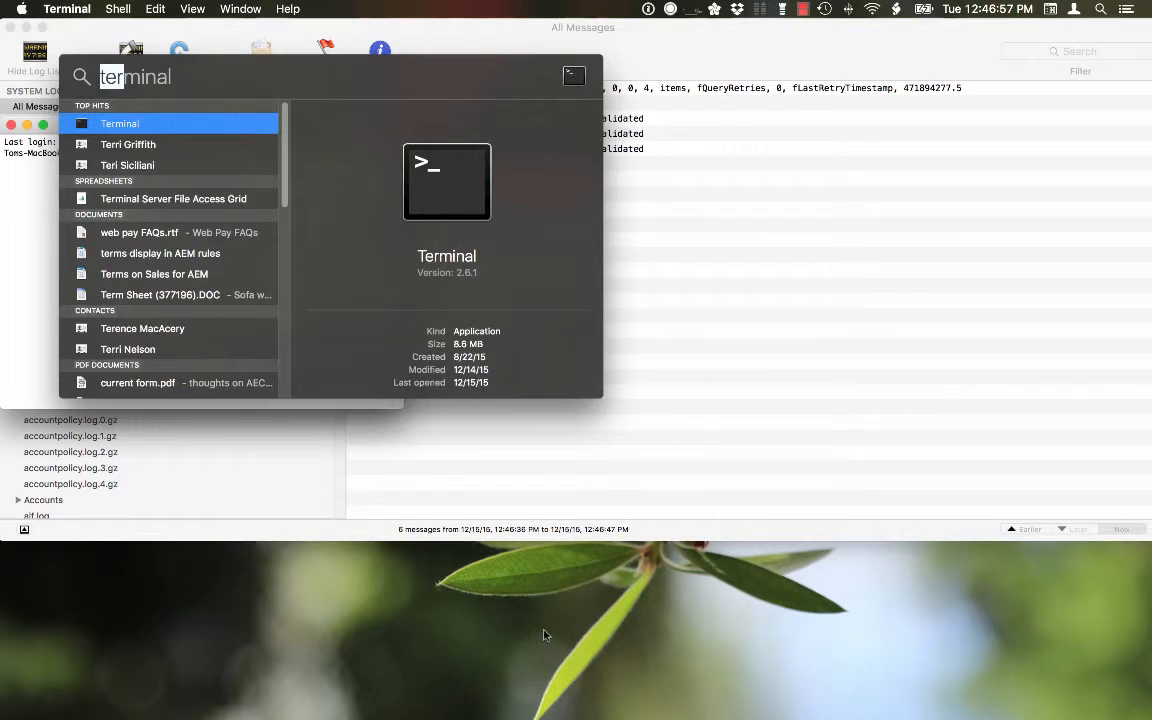
{"action": "key", "text": "return"}
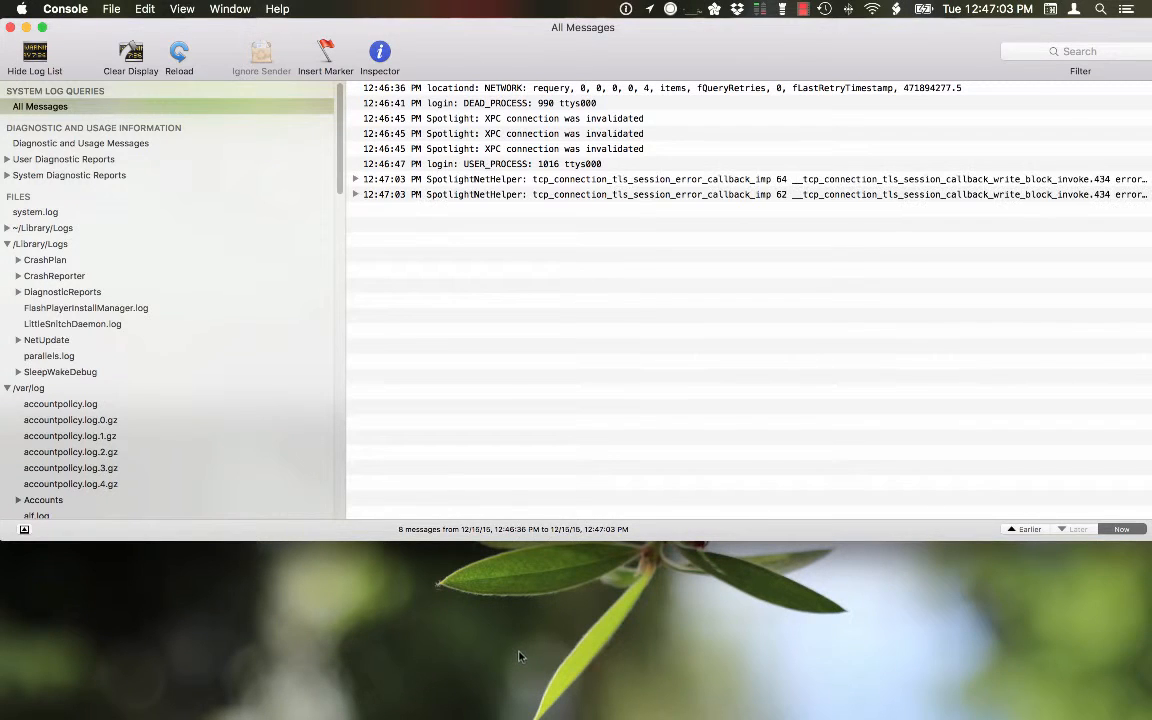
{"action": "mouse_move", "coordinate": [532, 602]}
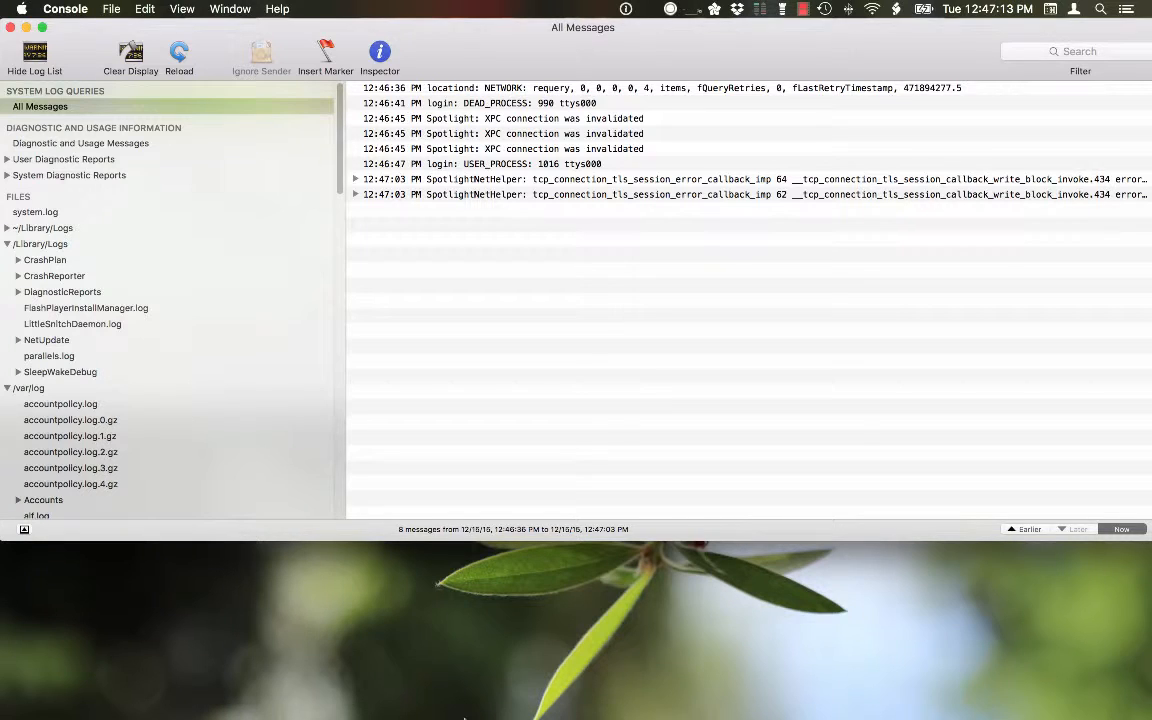
{"action": "mouse_move", "coordinate": [532, 630]}
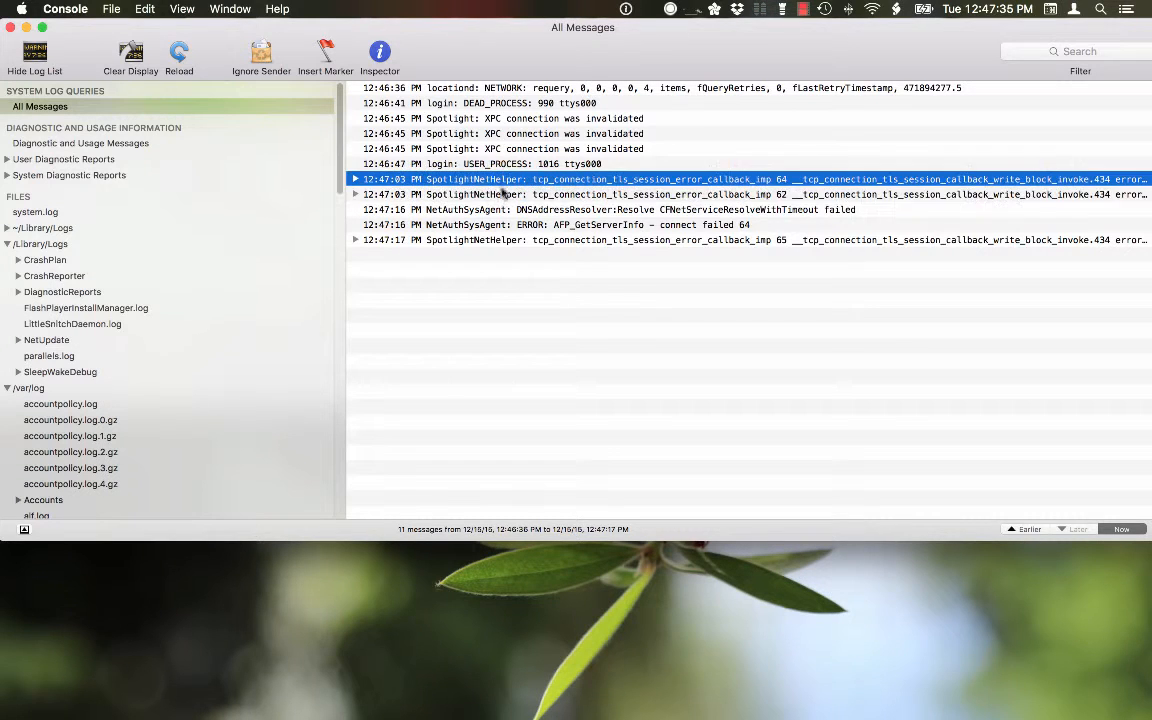
{"action": "left_click", "coordinate": [504, 194]}
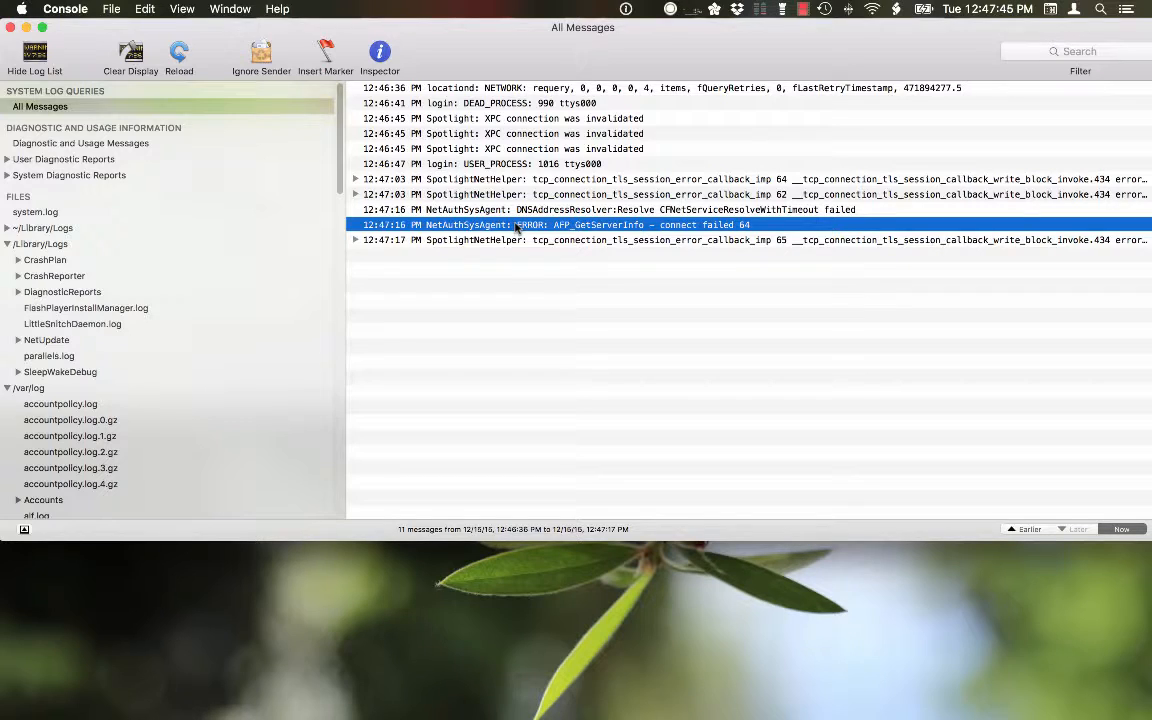
{"action": "mouse_move", "coordinate": [510, 294]}
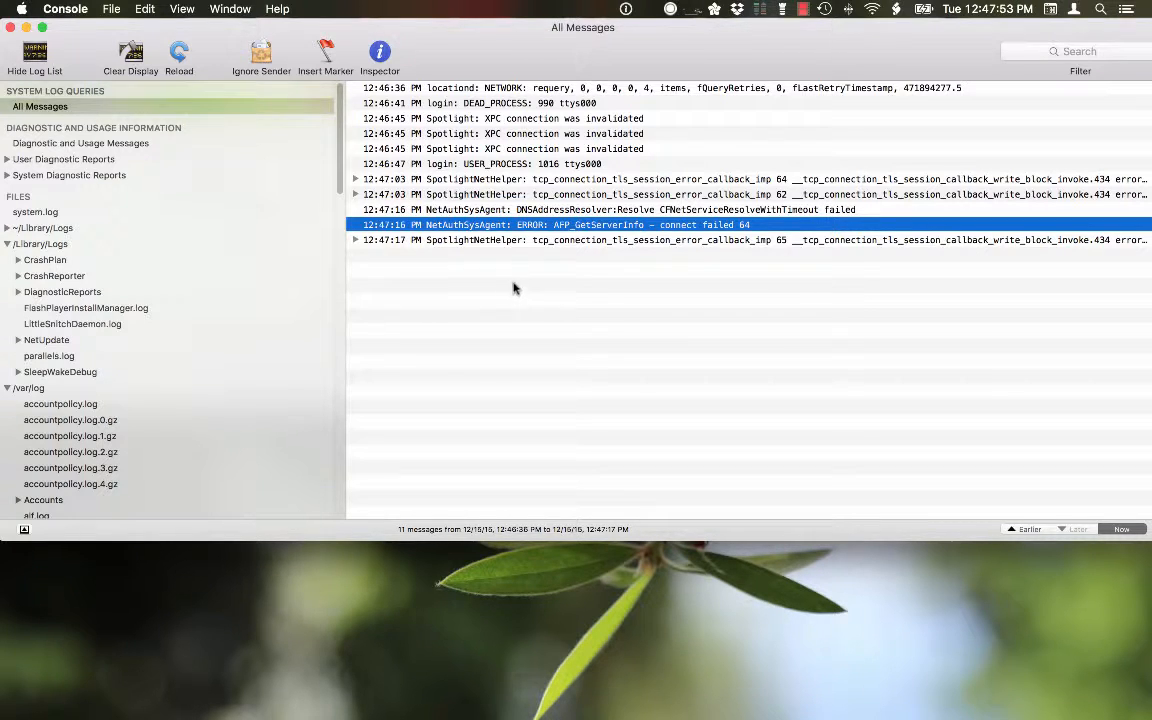
{"action": "mouse_move", "coordinate": [516, 264]}
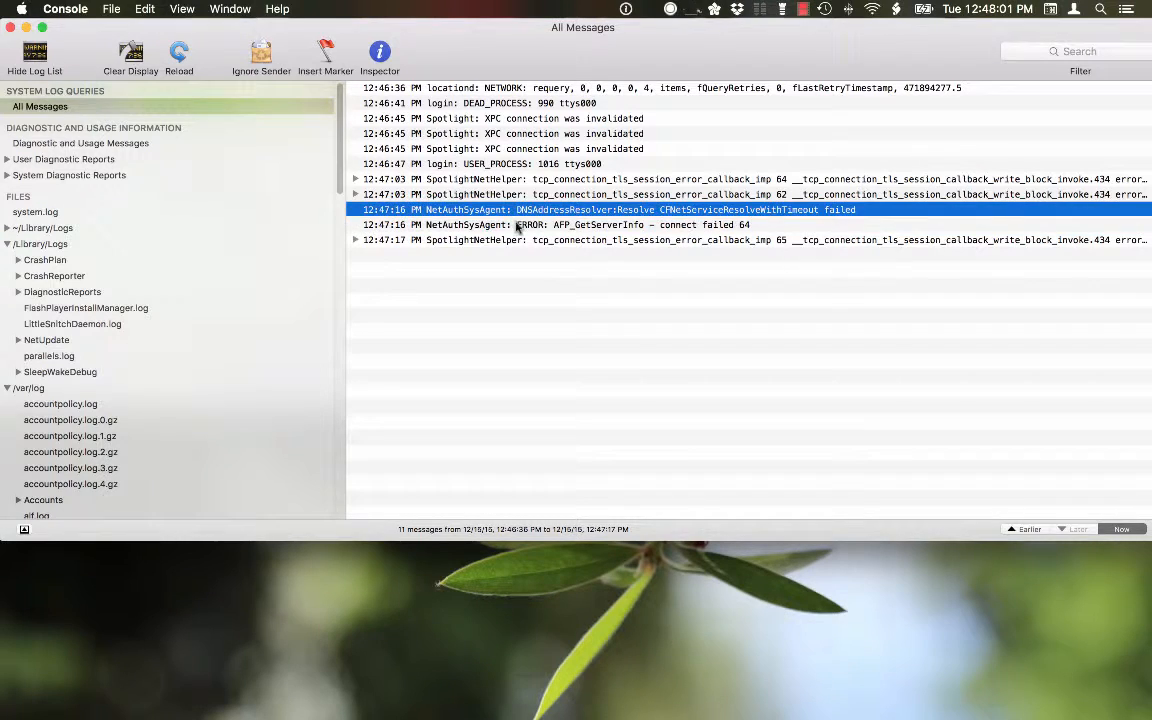
{"action": "left_click", "coordinate": [580, 224]}
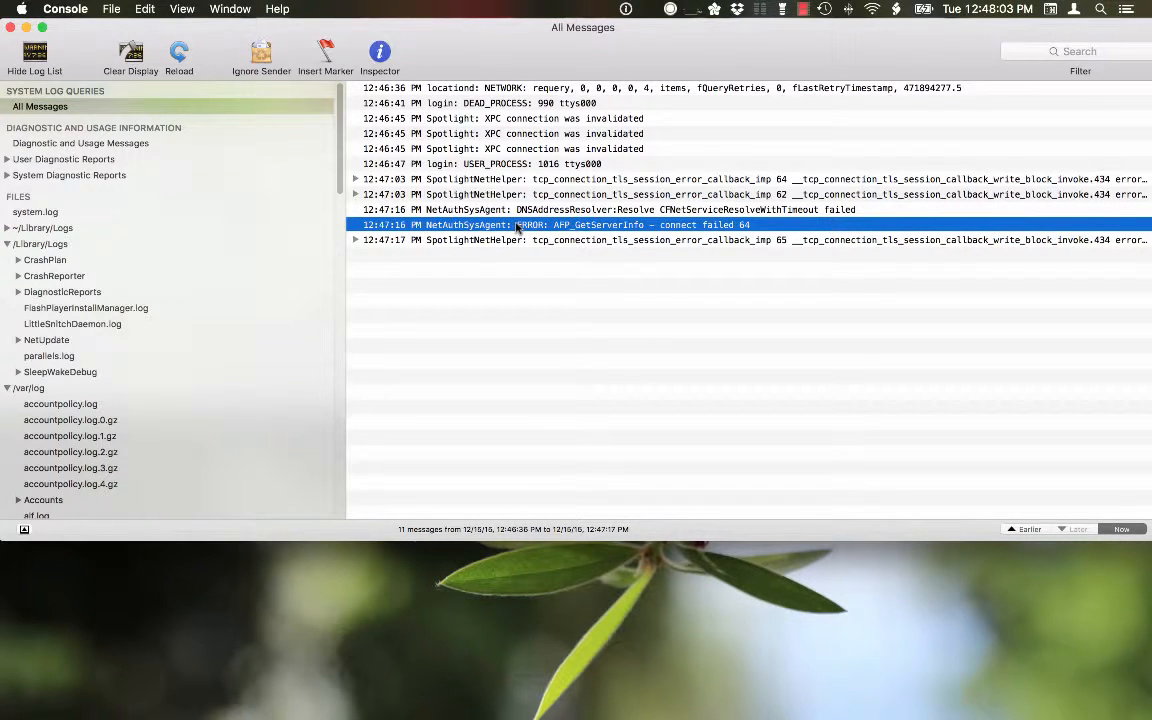
{"action": "mouse_move", "coordinate": [520, 274]}
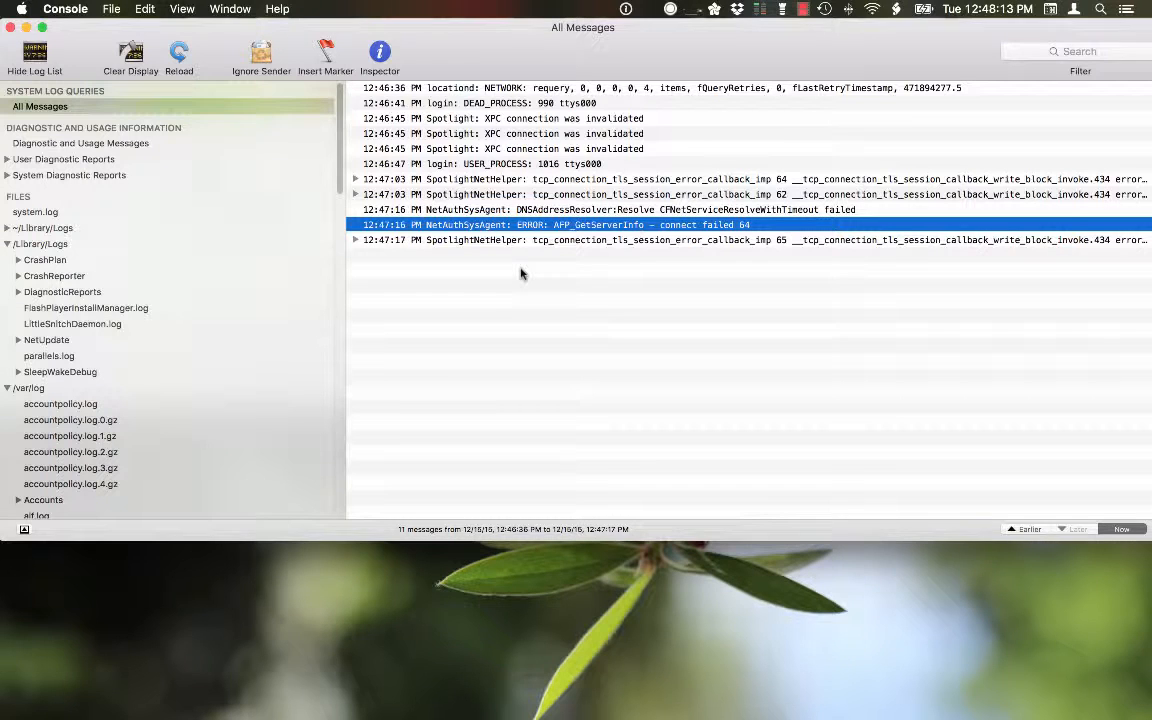
{"action": "mouse_move", "coordinate": [528, 276]}
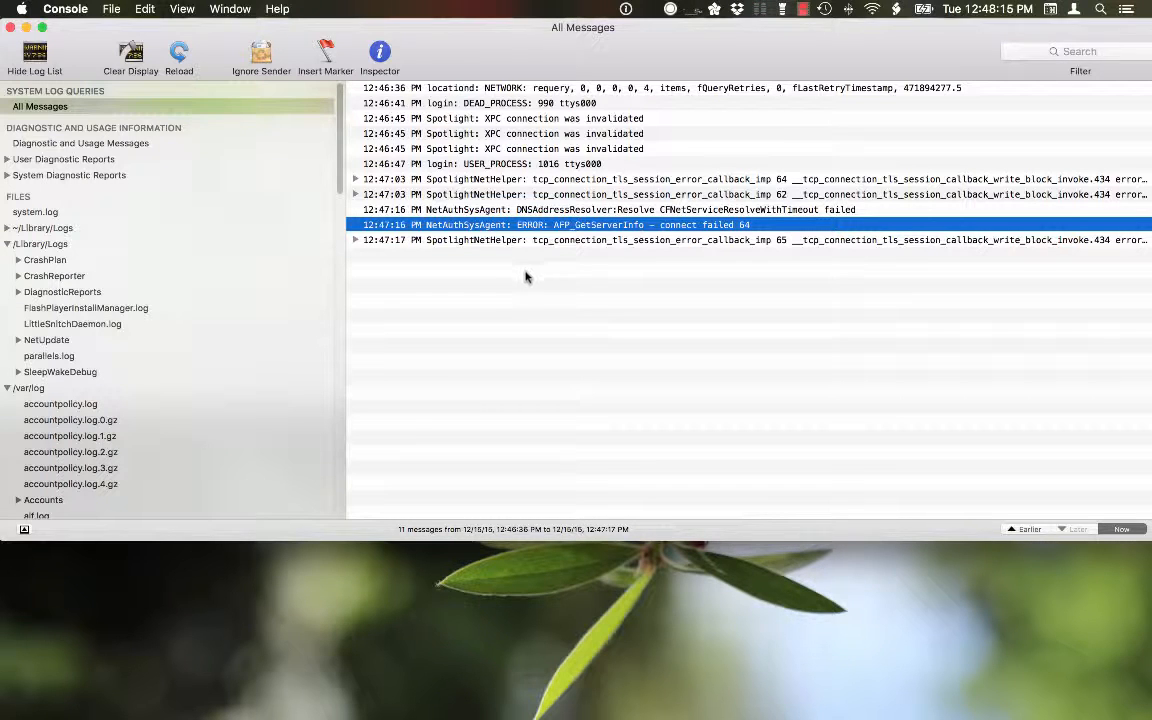